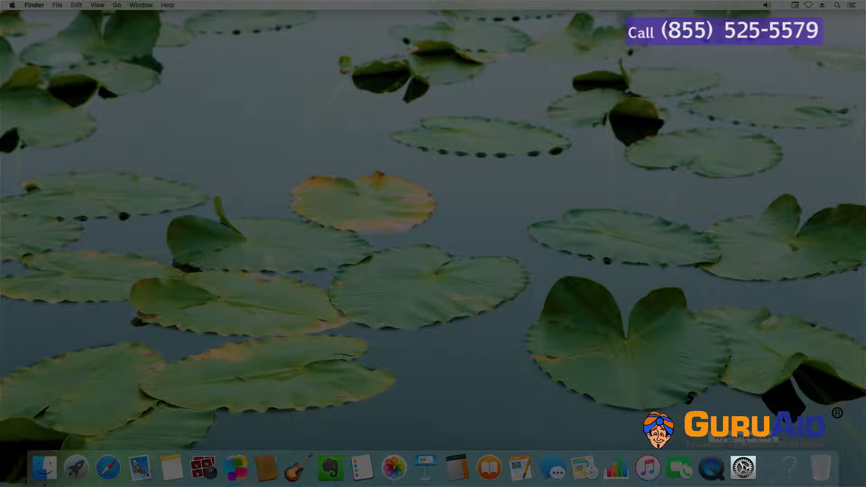
# Launch System Preferences from the Dock and select the Keyboard category
pyautogui.click(742, 468)
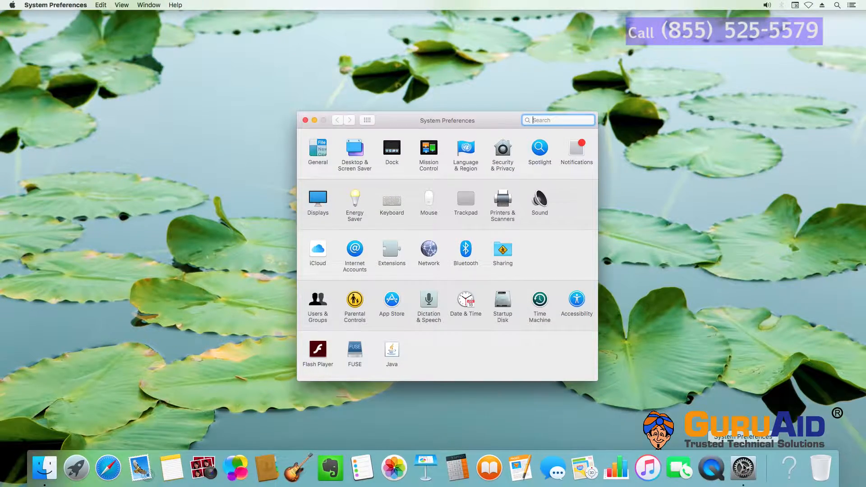
pyautogui.click(391, 201)
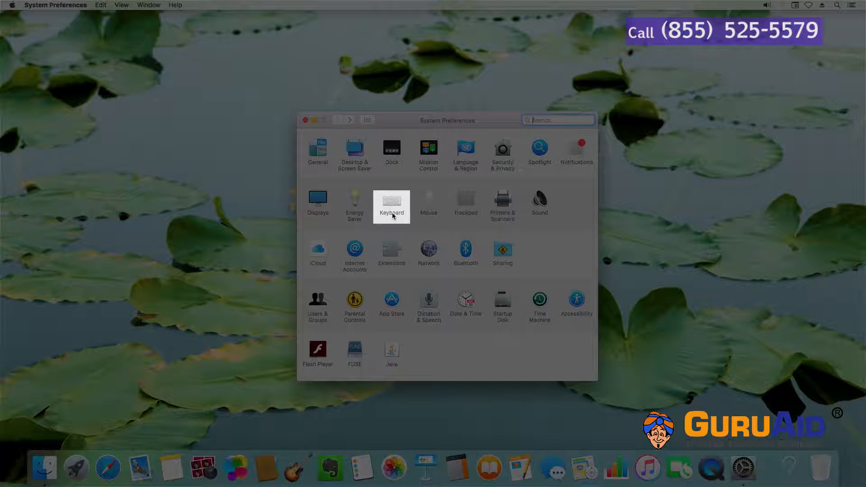
# Open Keyboard settings and uncheck 'Show Keyboard, Emoji, & Symbol Viewers in menu bar'
pyautogui.click(391, 203)
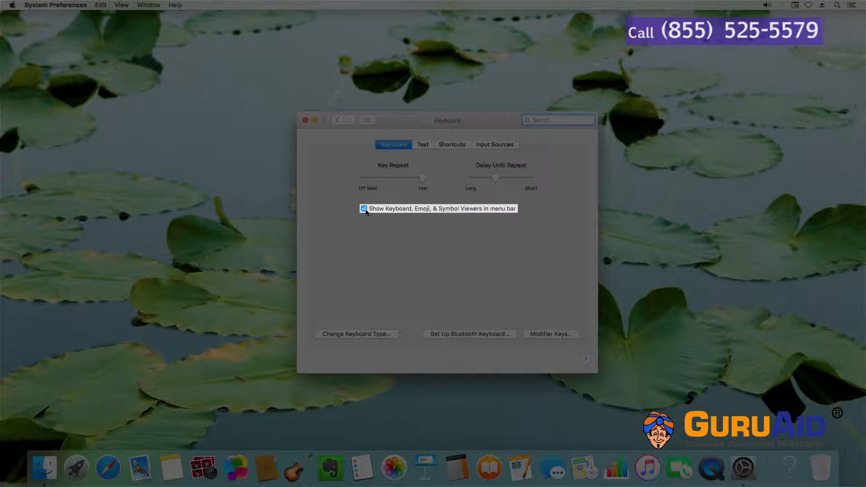
pyautogui.click(364, 208)
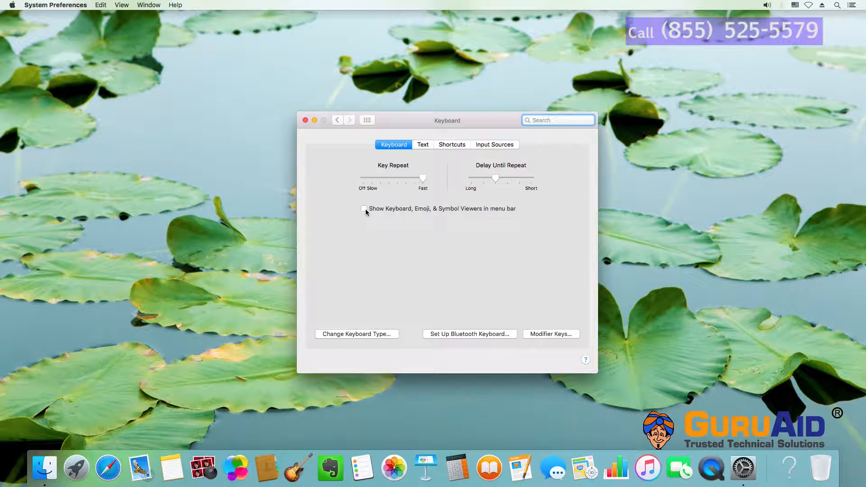
# Re-check 'Show Keyboard, Emoji, & Symbol Viewers in menu bar' on the Keyboard tab
pyautogui.click(558, 120)
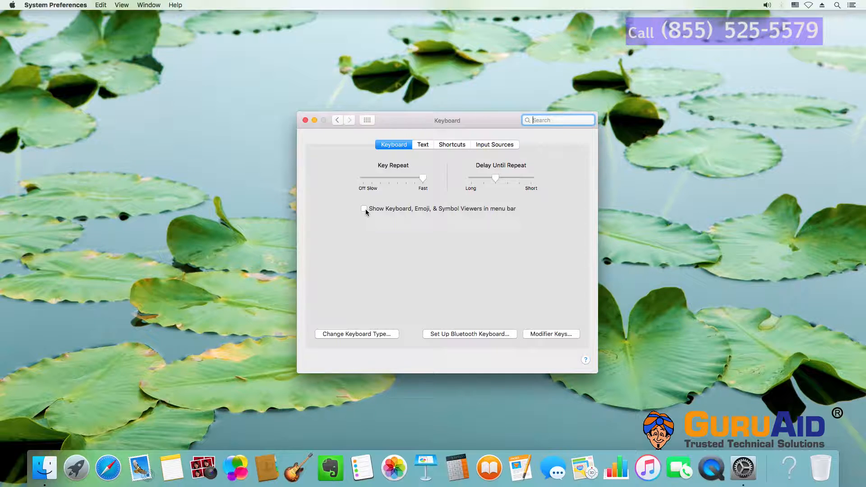
pyautogui.click(364, 211)
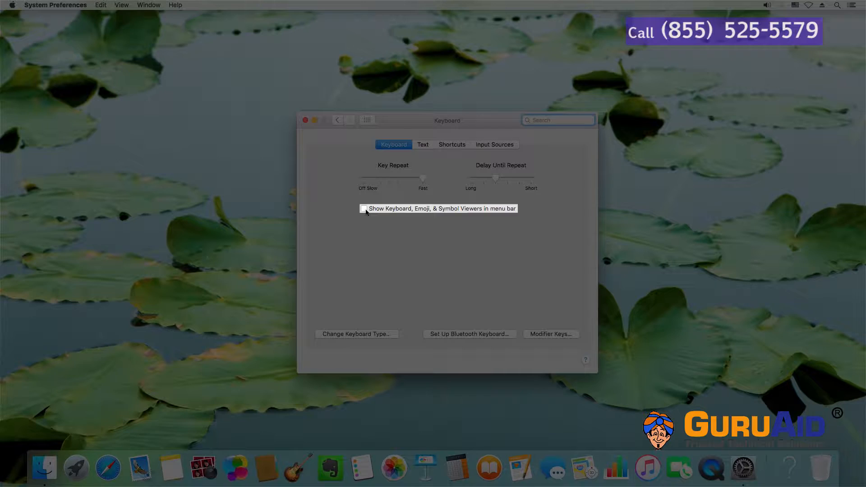
pyautogui.click(365, 209)
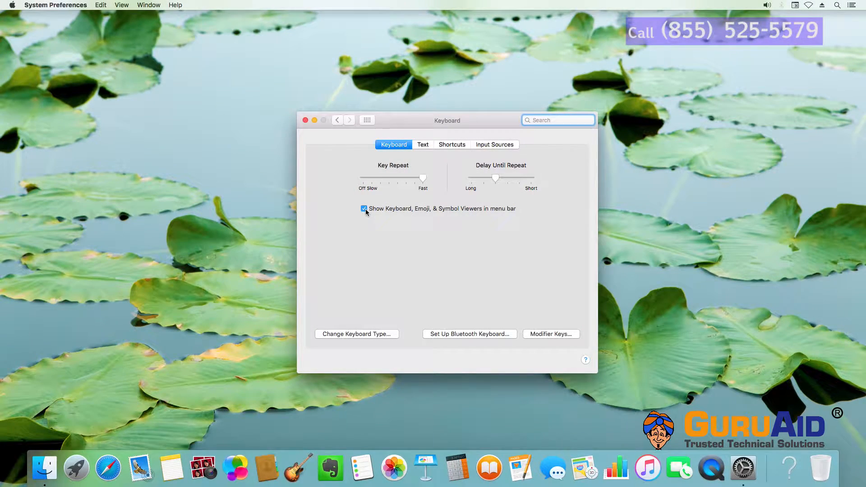